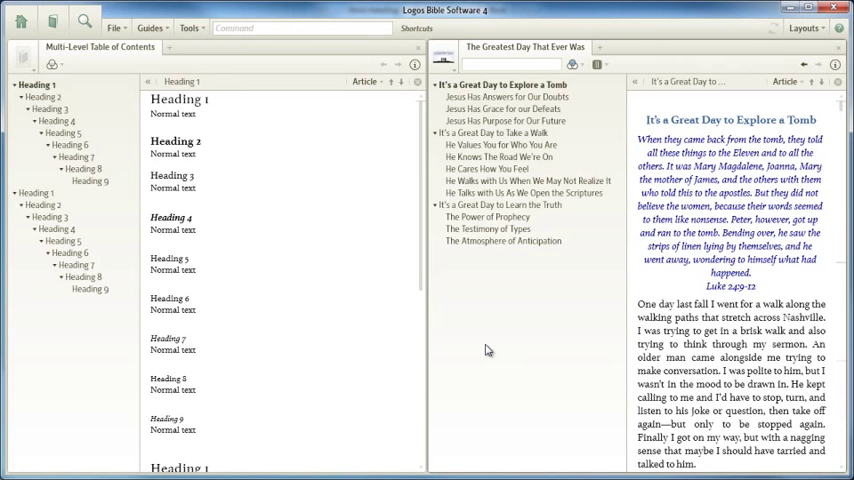
{"action": "mouse_move", "coordinate": [492, 350]}
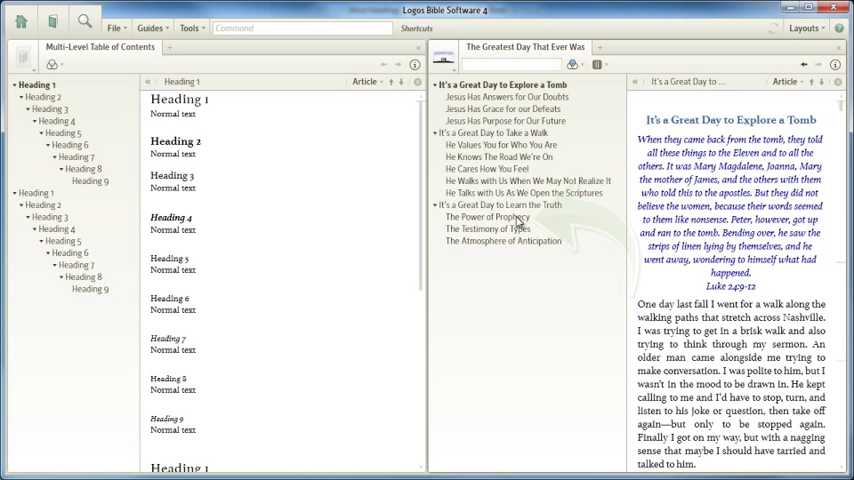
Step: Make the title 'It's a Great Day to Take a Walk' a centered Heading 1
{"action": "left_click", "coordinate": [488, 216]}
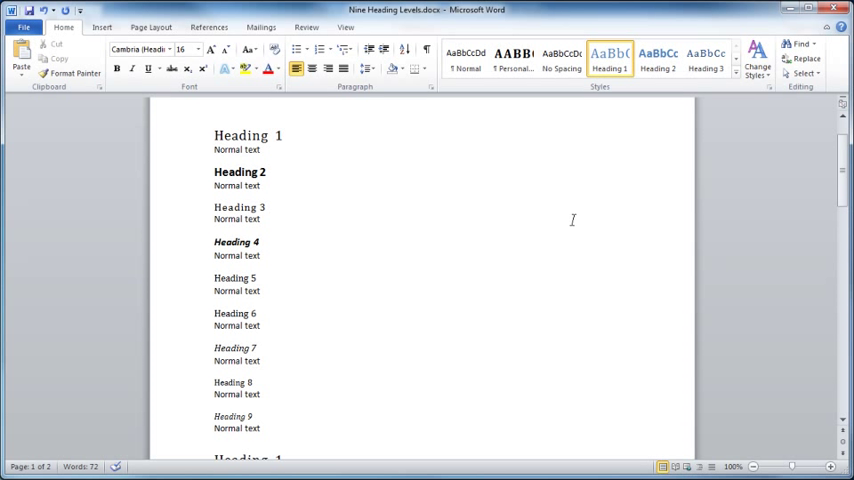
{"action": "left_click", "coordinate": [284, 136]}
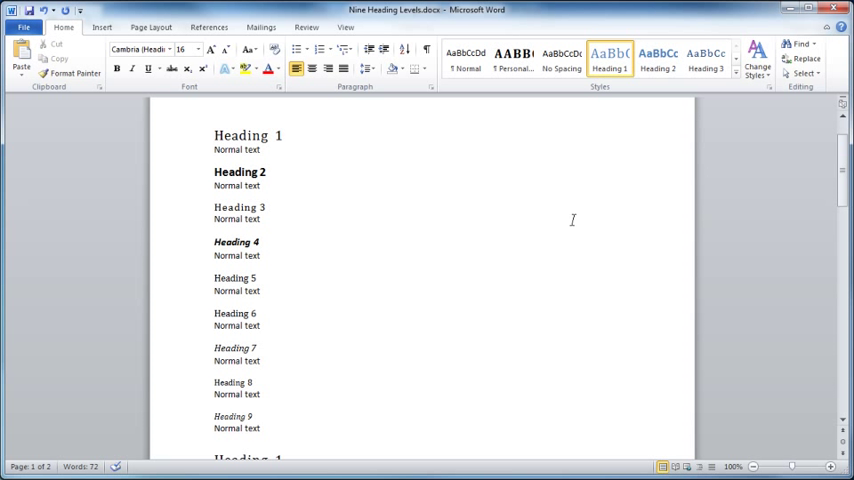
{"action": "left_click", "coordinate": [284, 136]}
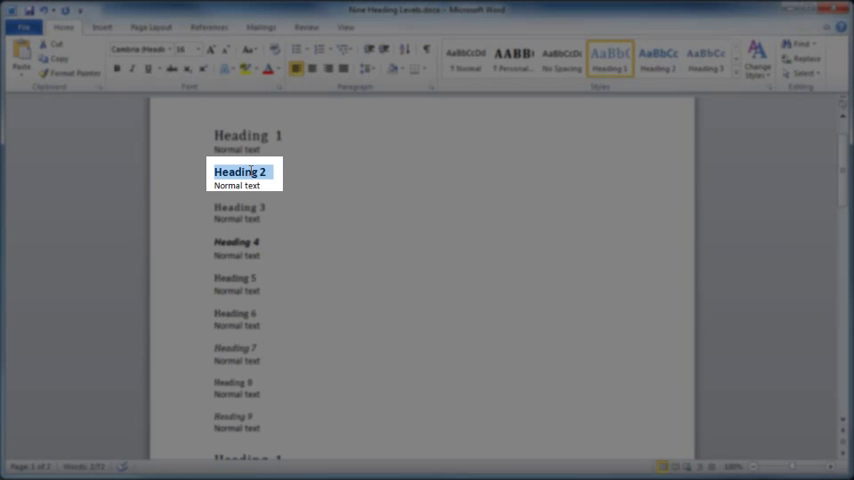
{"action": "left_click", "coordinate": [658, 60]}
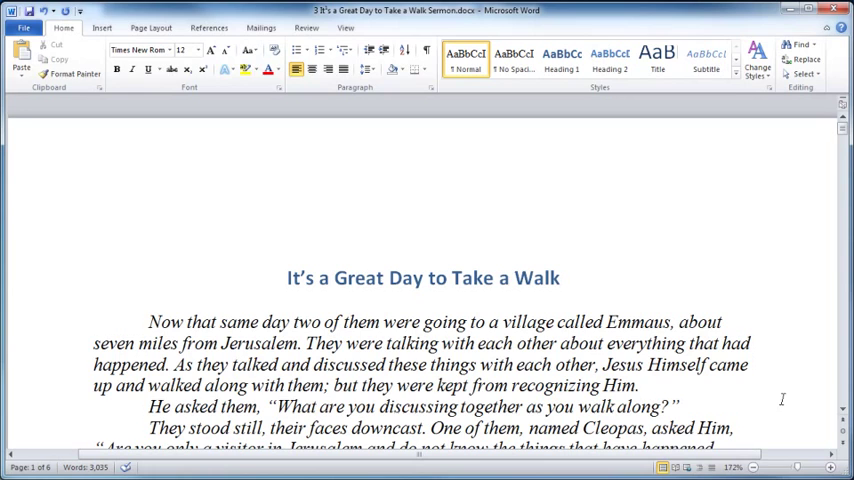
{"action": "scroll", "scroll_direction": "down", "scroll_amount": 3}
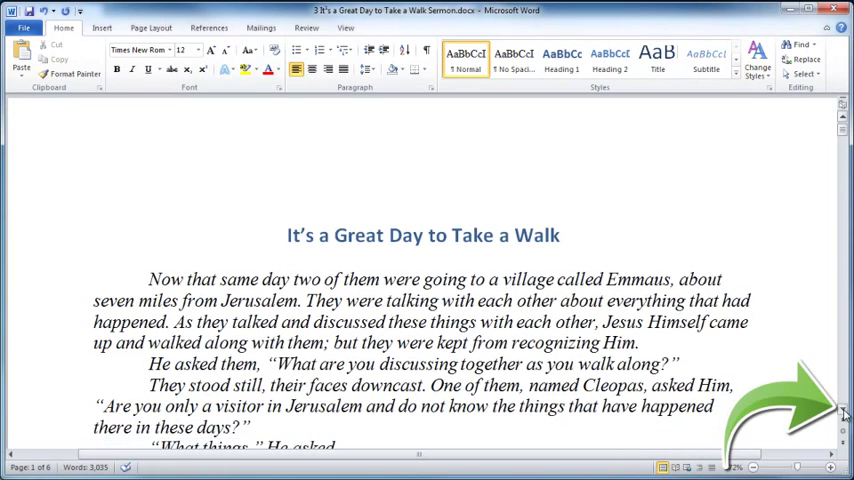
{"action": "scroll", "scroll_direction": "down", "scroll_amount": 3}
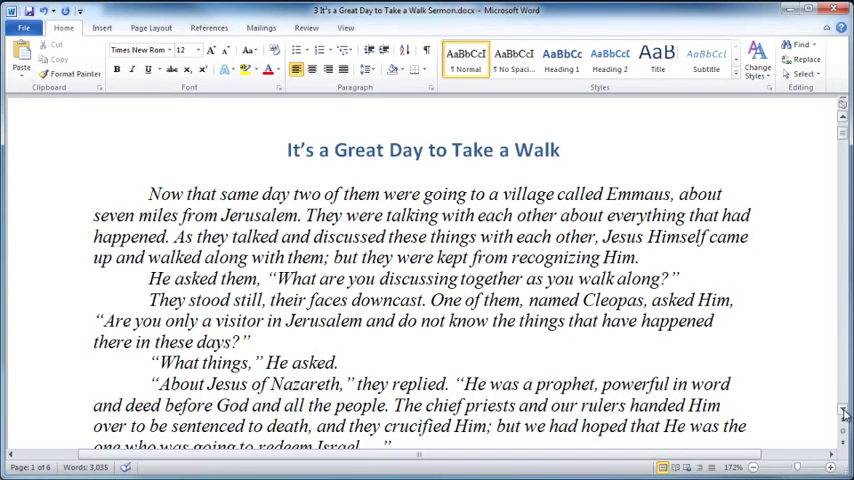
{"action": "mouse_move", "coordinate": [776, 246]}
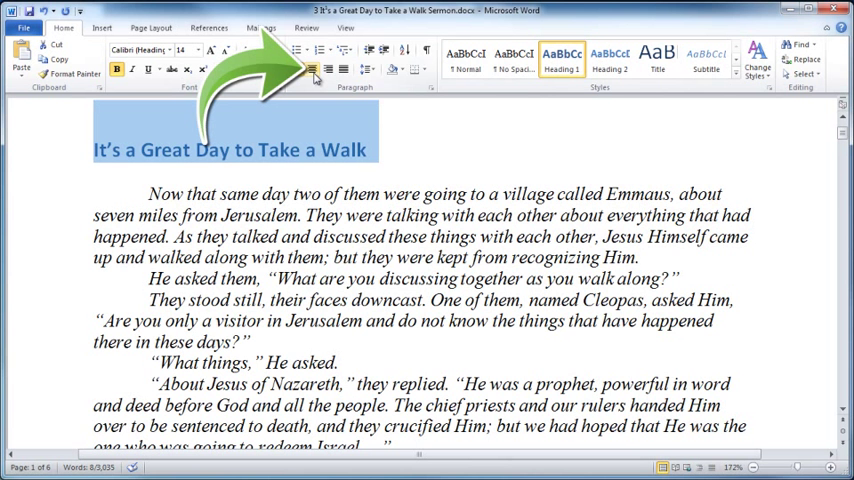
{"action": "mouse_move", "coordinate": [312, 68]}
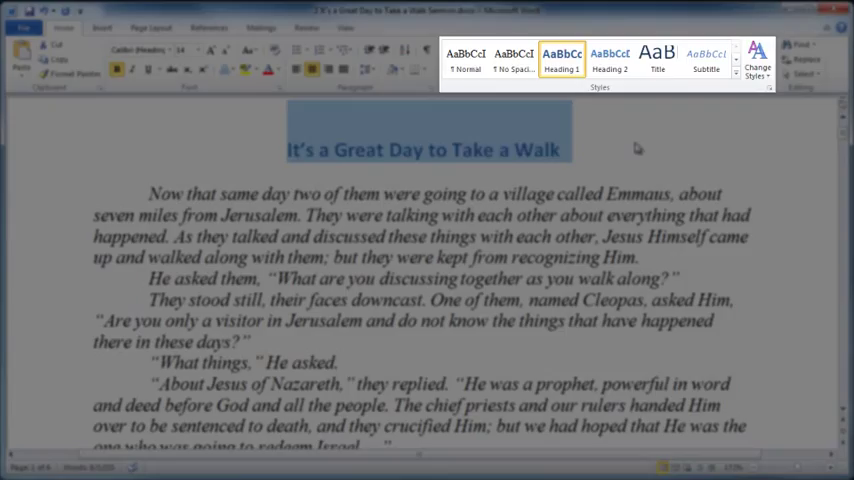
Step: Make 'He Values You for Who You Are' a centered Heading 2
{"action": "scroll", "scroll_direction": "down", "scroll_amount": 3}
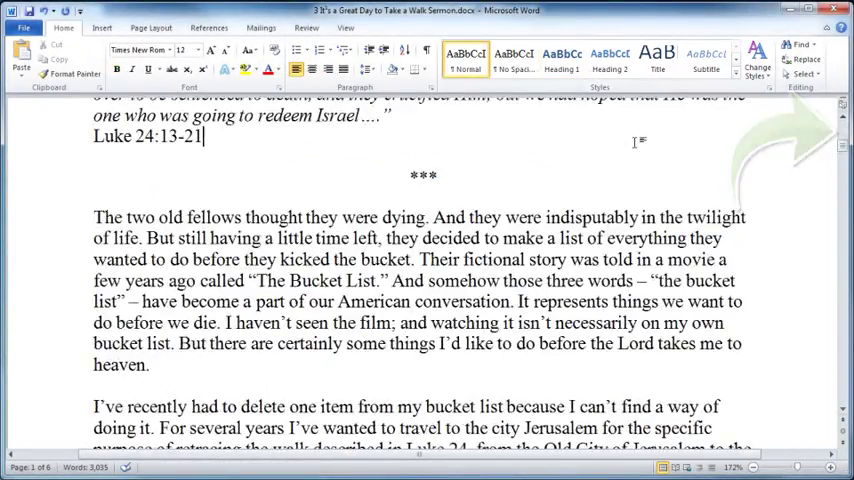
{"action": "scroll", "scroll_direction": "down", "scroll_amount": 3}
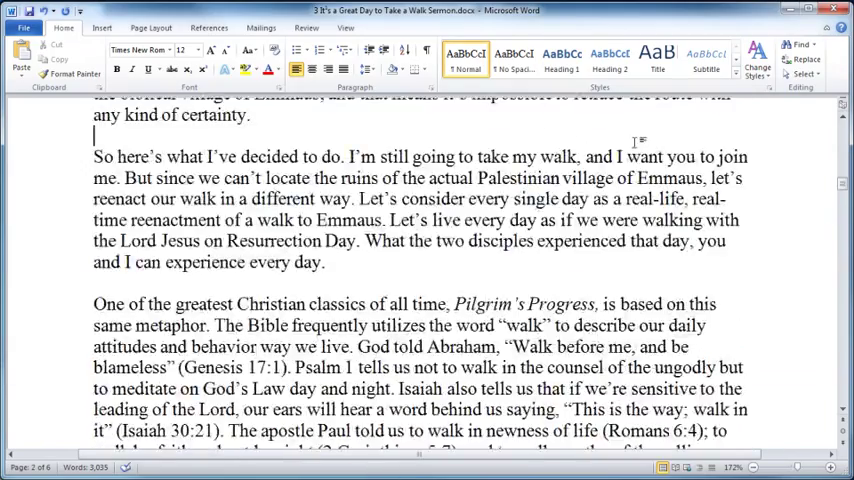
{"action": "scroll", "scroll_direction": "down", "scroll_amount": 3}
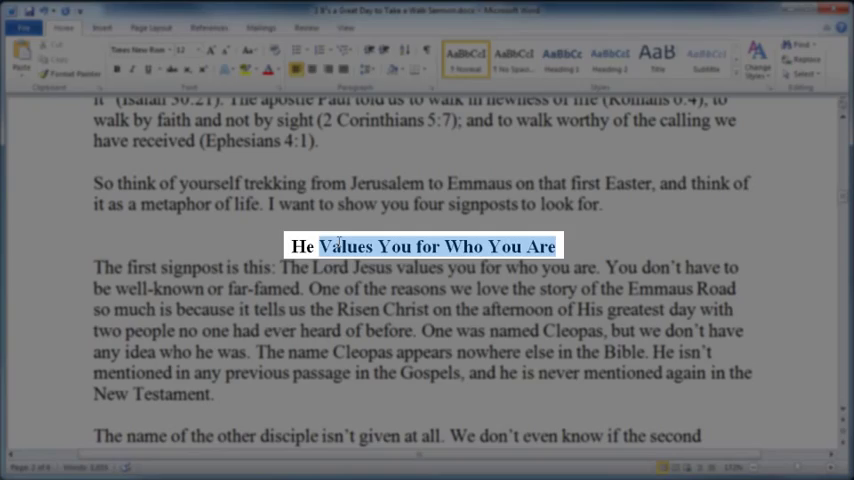
{"action": "left_click", "coordinate": [610, 58]}
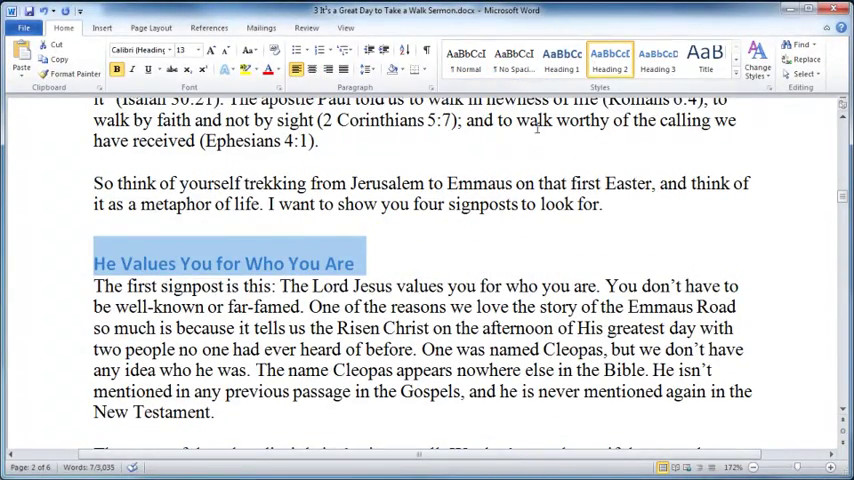
{"action": "left_click", "coordinate": [312, 68]}
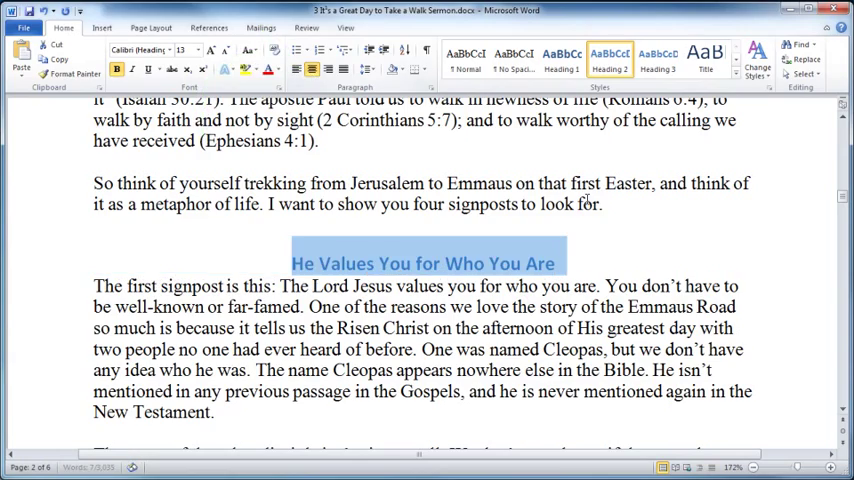
{"action": "scroll", "scroll_direction": "down", "scroll_amount": 3}
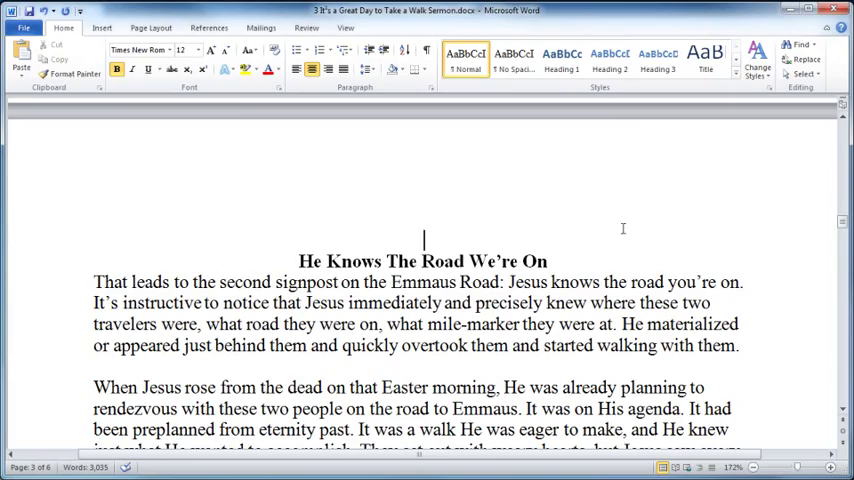
Step: Make 'He Knows The Road We're On' a Heading 2
{"action": "triple_click", "coordinate": [422, 260]}
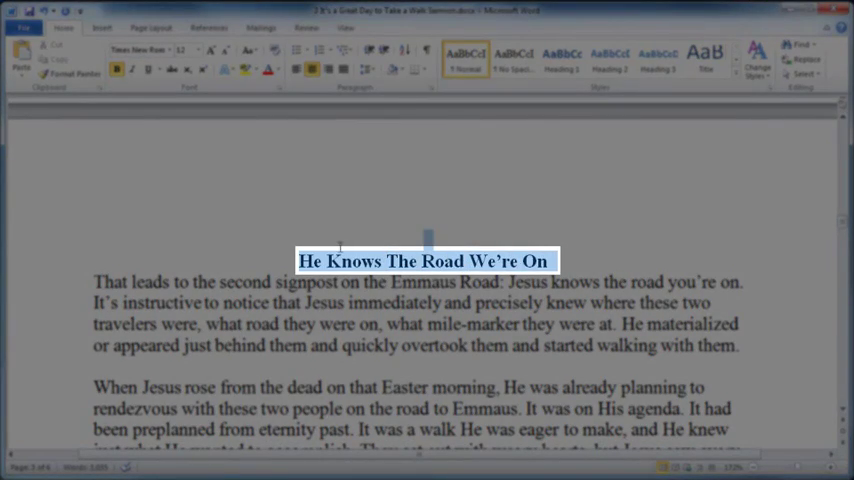
{"action": "left_click", "coordinate": [608, 56]}
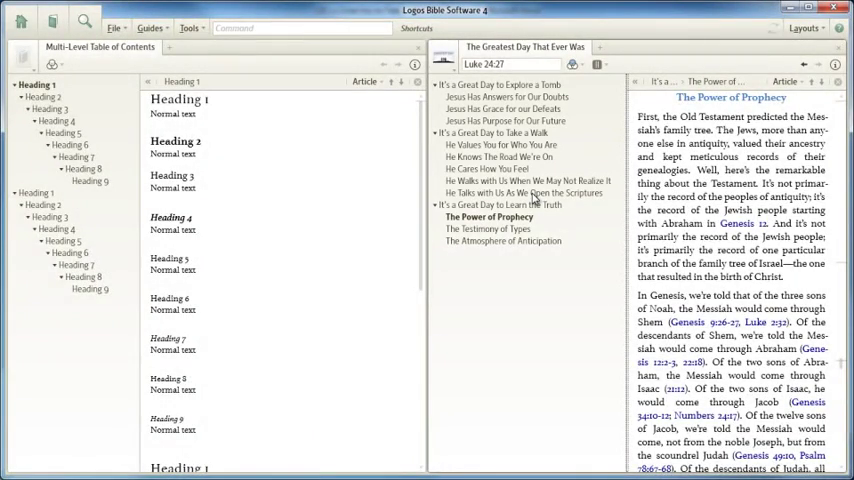
Step: Jump to the 'He Knows The Road We're On' section from the Logos contents
{"action": "left_click", "coordinate": [500, 156]}
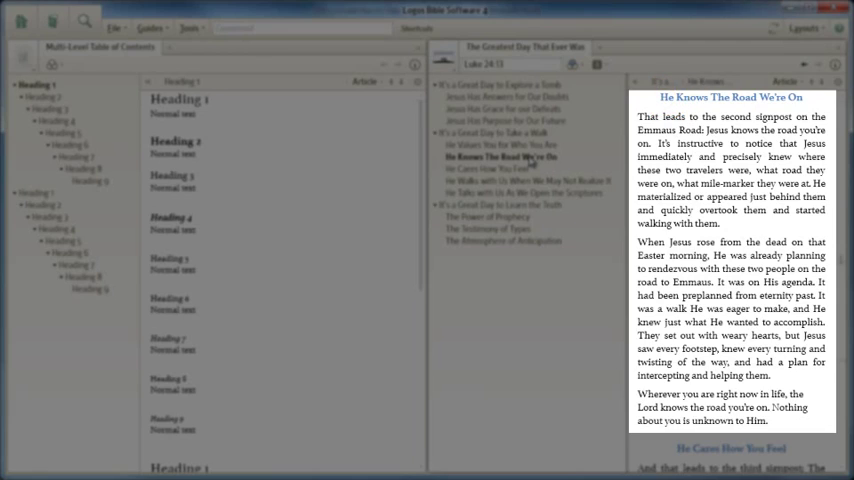
{"action": "mouse_move", "coordinate": [576, 160]}
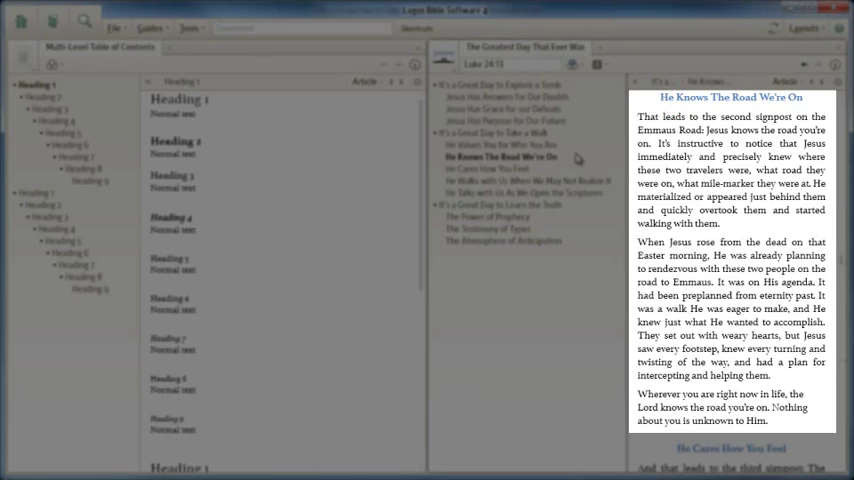